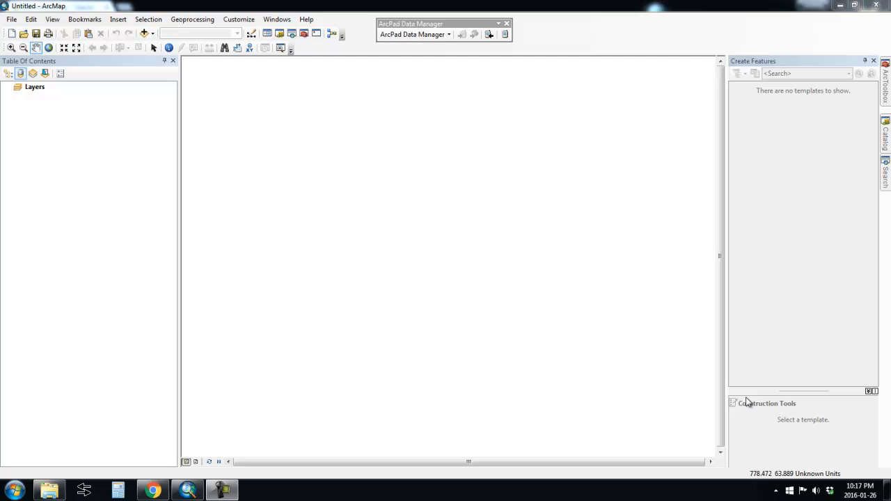
{"action": "mouse_move", "coordinate": [520, 331]}
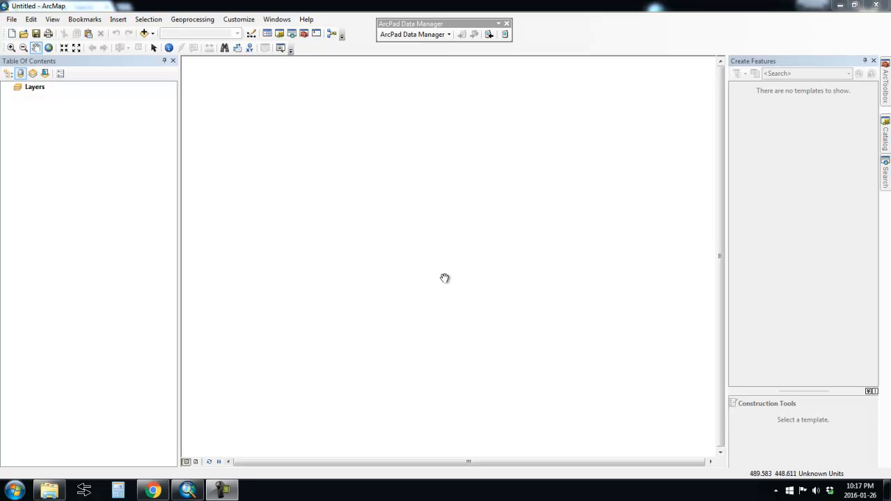
{"action": "mouse_move", "coordinate": [412, 258]}
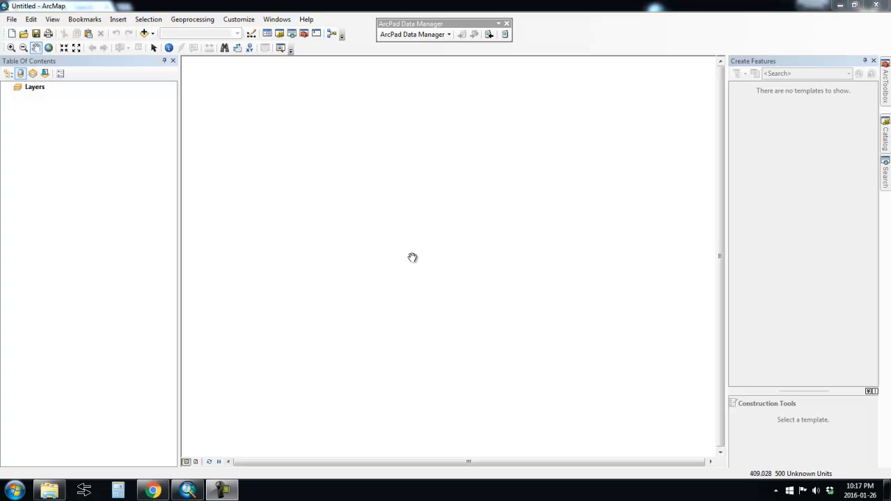
{"action": "mouse_move", "coordinate": [327, 156]}
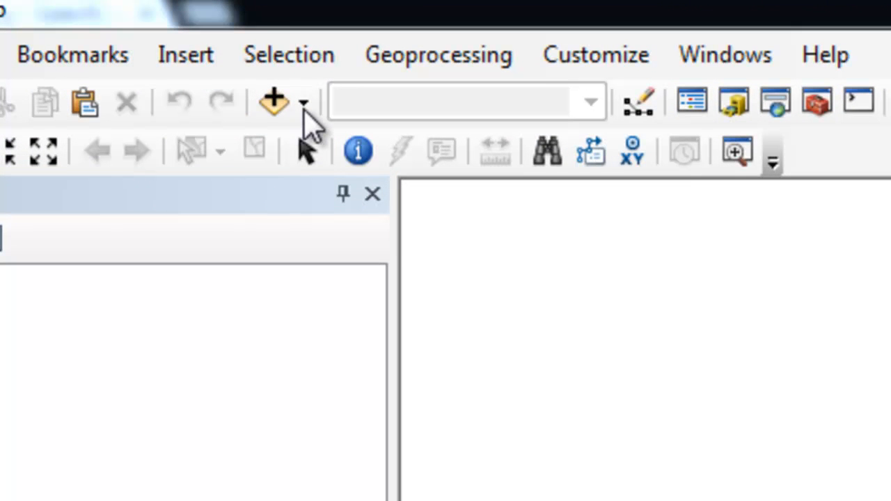
- Add the Imagery basemap from the basemap gallery so satellite imagery fills the map
{"action": "left_click", "coordinate": [303, 103]}
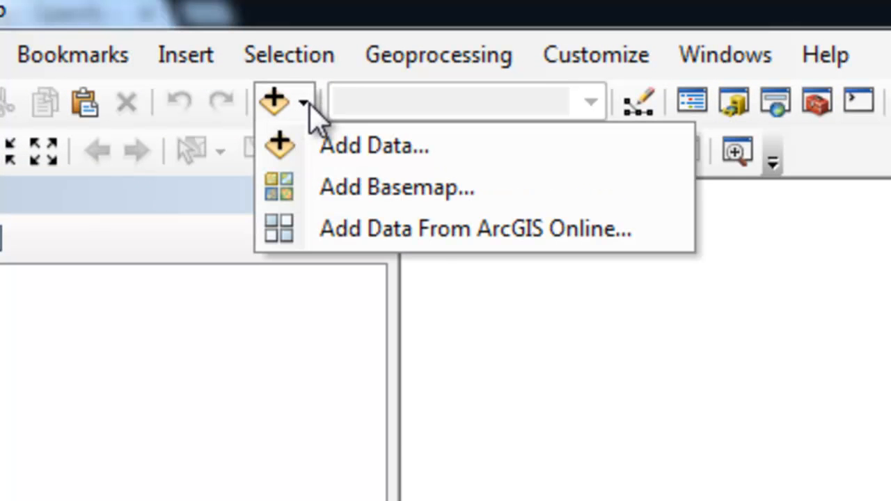
{"action": "left_click", "coordinate": [395, 187]}
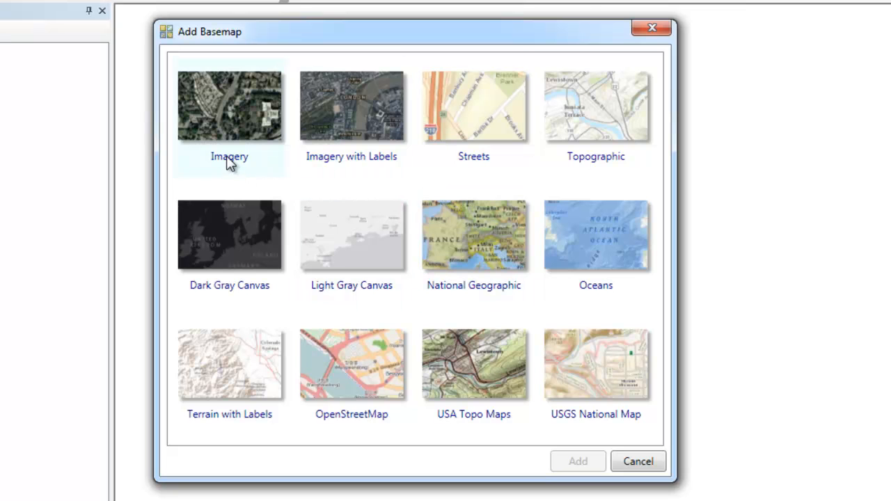
{"action": "left_click", "coordinate": [228, 111]}
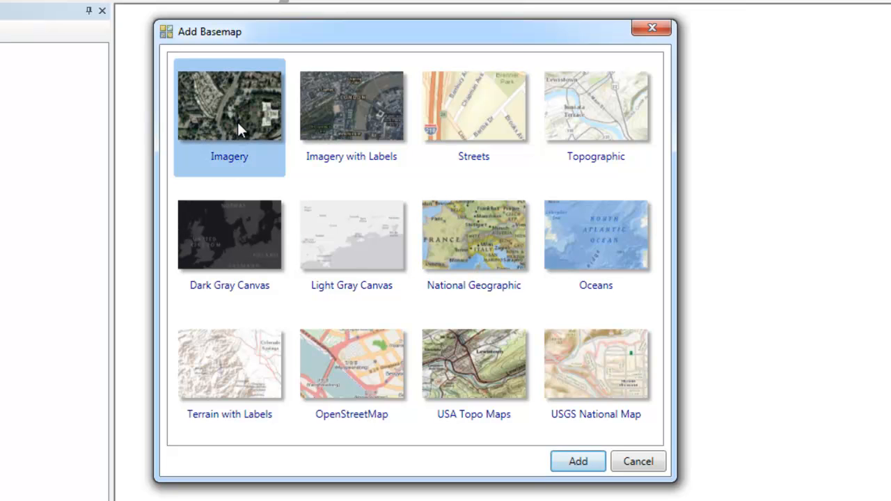
{"action": "left_click", "coordinate": [576, 461]}
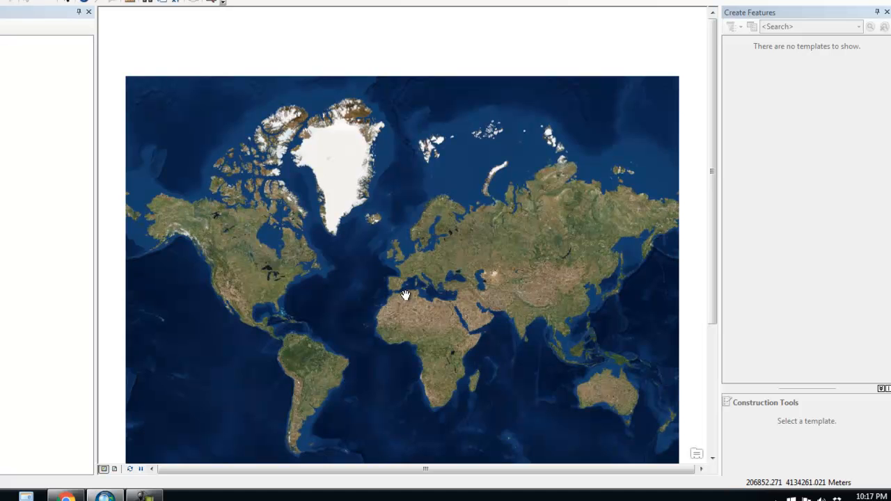
{"action": "left_click_drag", "start_coordinate": [406, 295], "coordinate": [319, 234]}
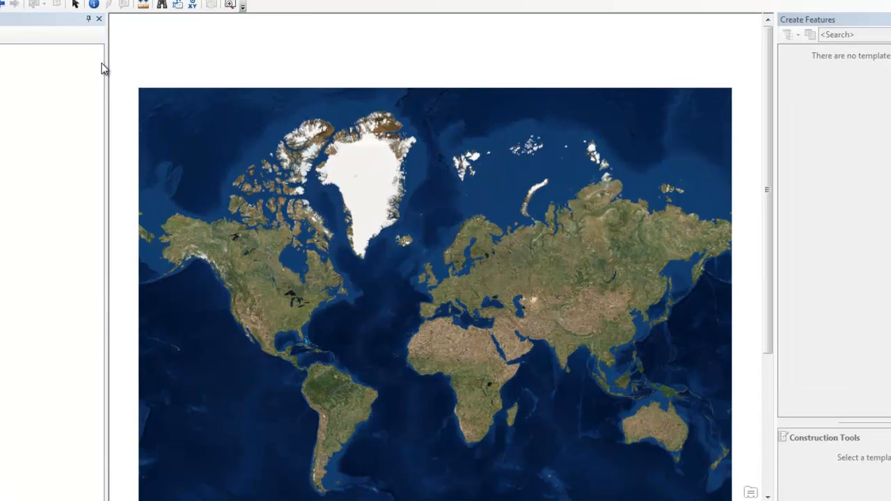
{"action": "mouse_move", "coordinate": [277, 115]}
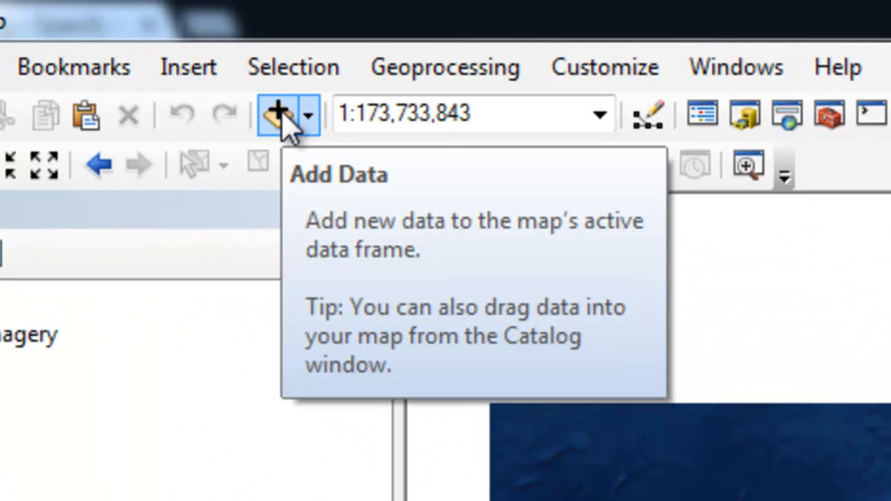
- Add Blackburn.shp from the Lecture 05 folder as a layer above World_Imagery
{"action": "left_click", "coordinate": [277, 114]}
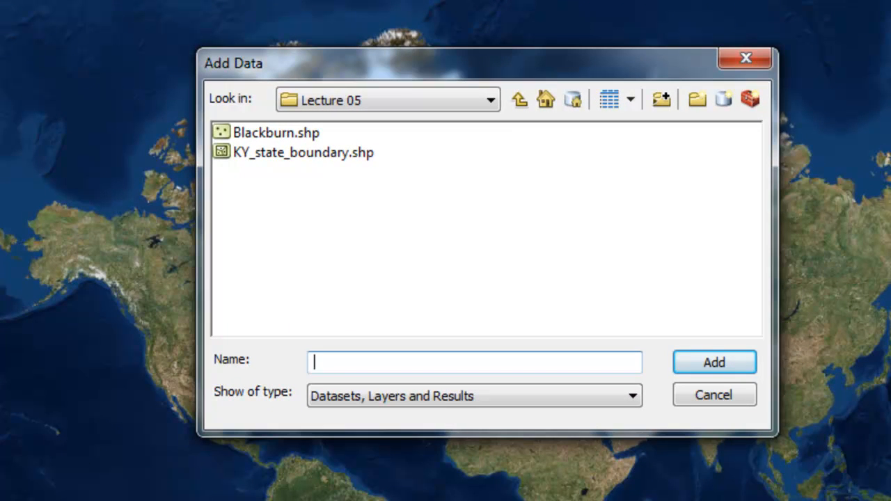
{"action": "left_click", "coordinate": [276, 133]}
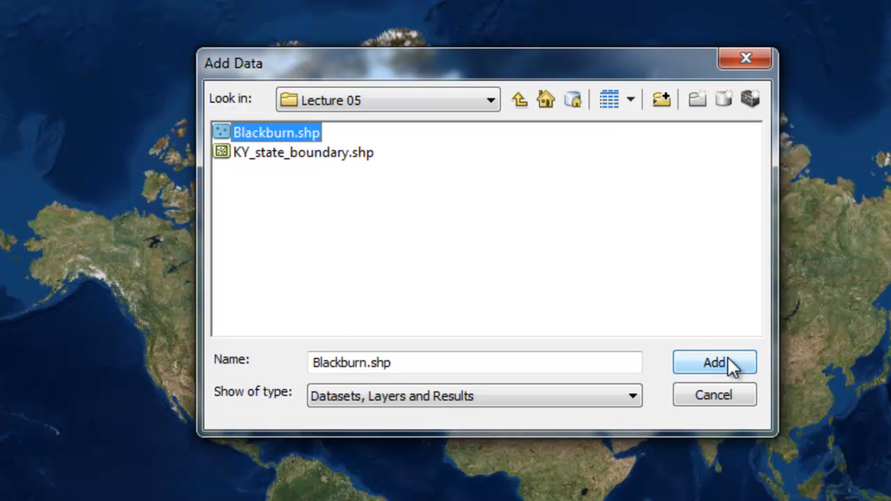
{"action": "left_click", "coordinate": [712, 362]}
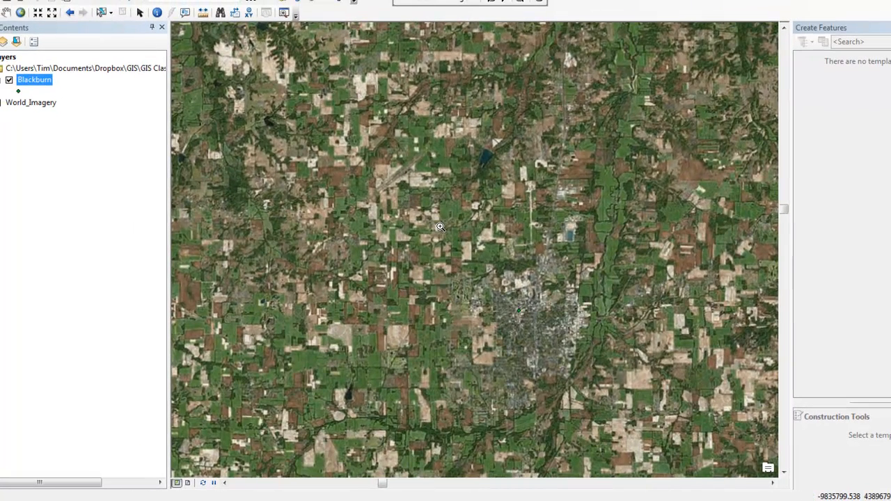
{"action": "mouse_move", "coordinate": [432, 254]}
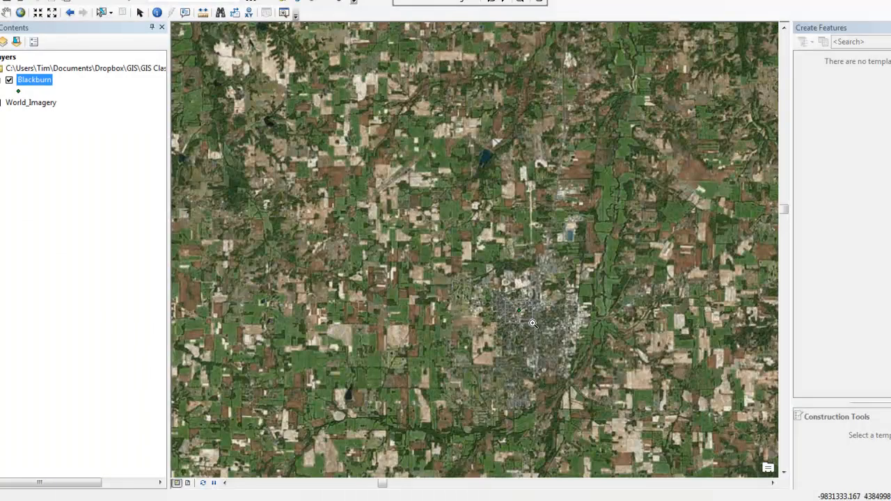
- Zoom in on the town until the Blackburn campus buildings and streets are clearly visible
{"action": "scroll", "scroll_direction": "up", "scroll_amount": 3}
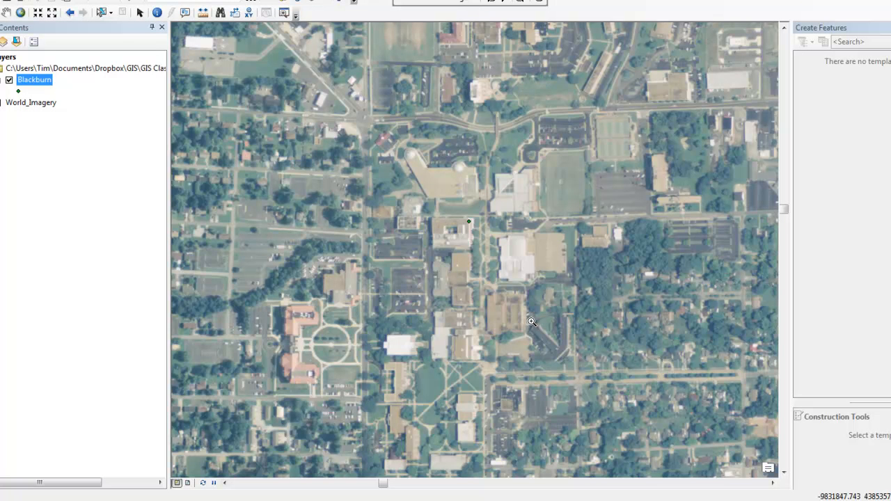
{"action": "mouse_move", "coordinate": [497, 304]}
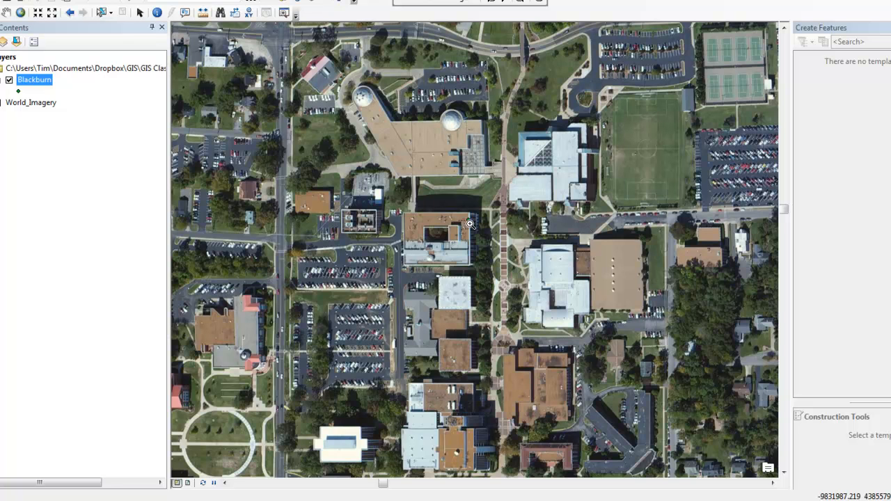
{"action": "mouse_move", "coordinate": [465, 219]}
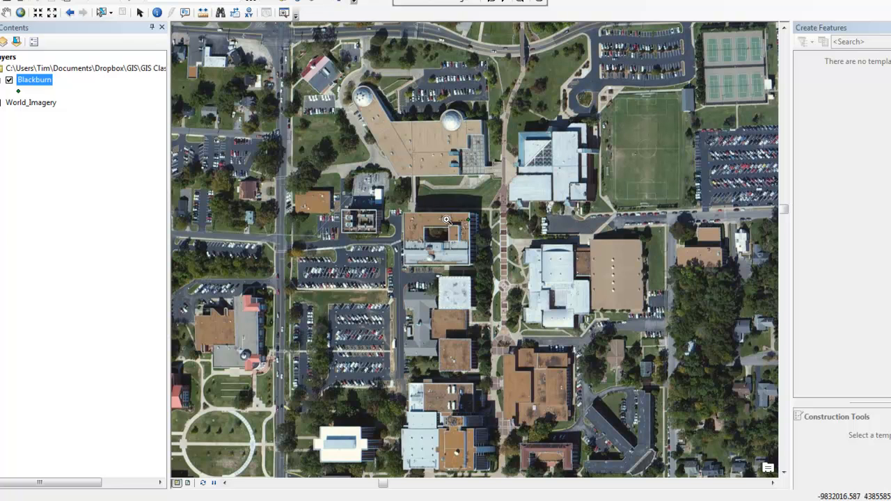
{"action": "mouse_move", "coordinate": [451, 217]}
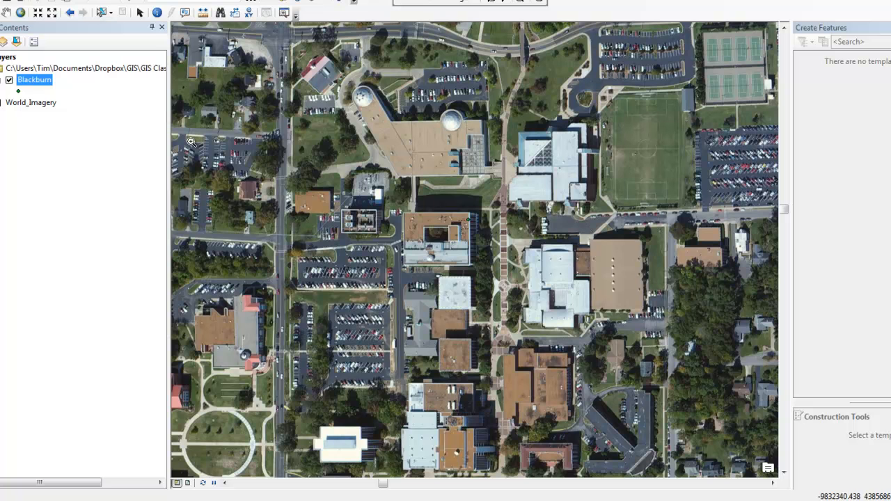
{"action": "mouse_move", "coordinate": [329, 181]}
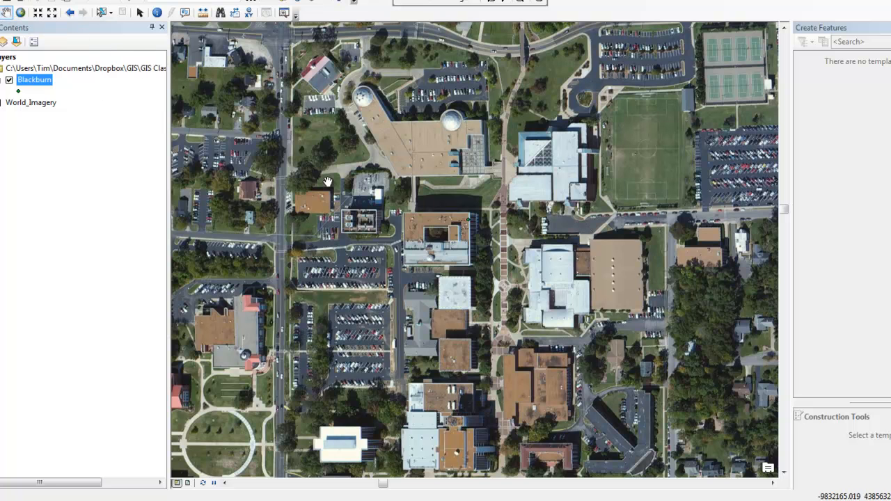
{"action": "left_click_drag", "start_coordinate": [327, 181], "coordinate": [396, 278]}
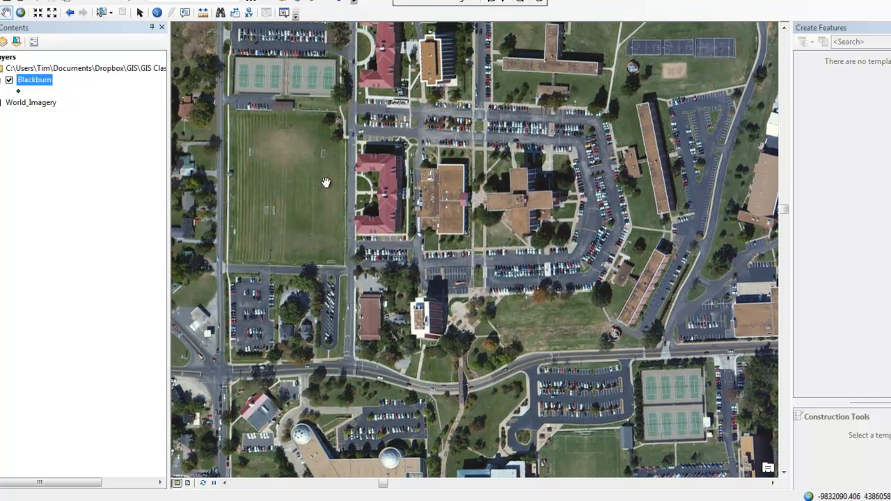
{"action": "left_click_drag", "start_coordinate": [326, 182], "coordinate": [468, 105]}
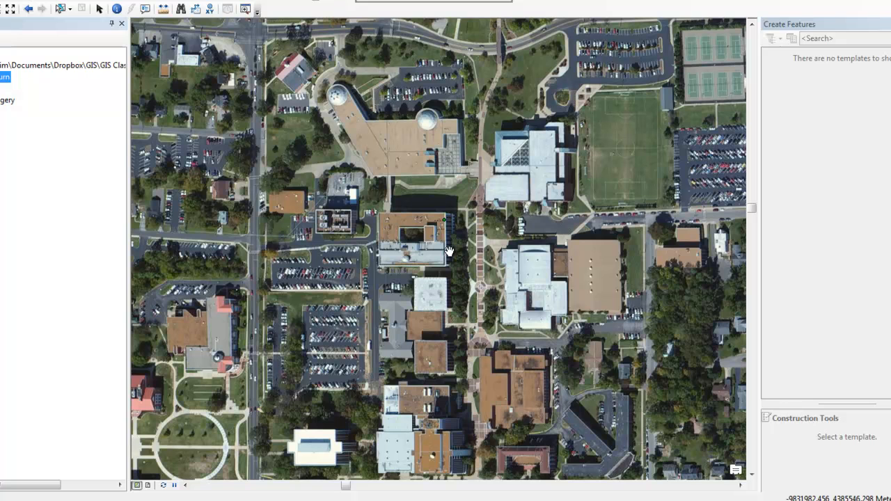
{"action": "mouse_move", "coordinate": [432, 230]}
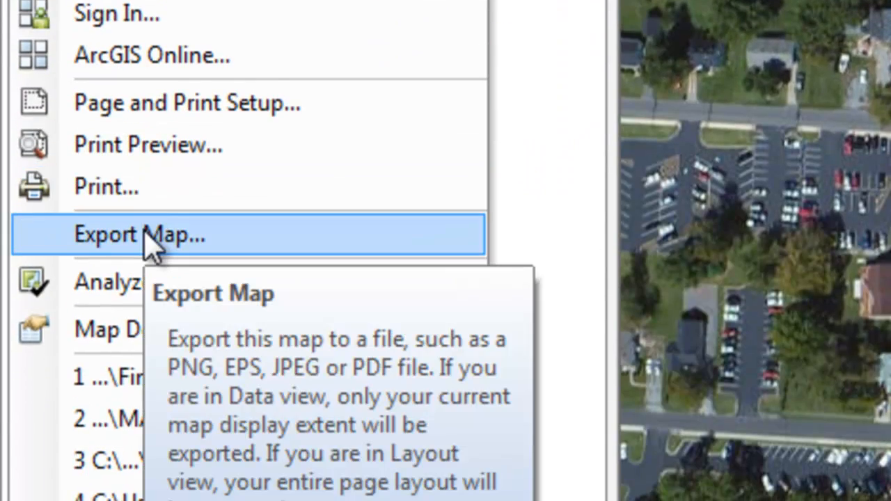
- Set up the map export as 'Blackburn photo' TIFF and move to its format settings
{"action": "left_click", "coordinate": [140, 234]}
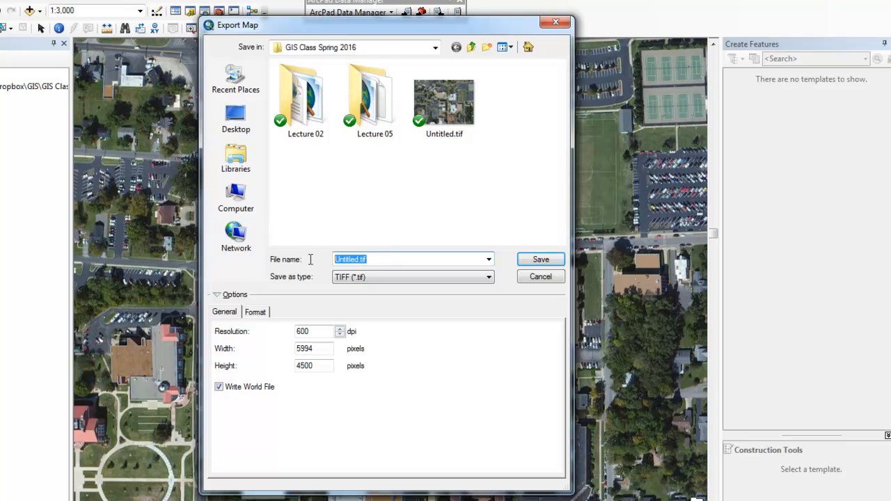
{"action": "mouse_move", "coordinate": [311, 265]}
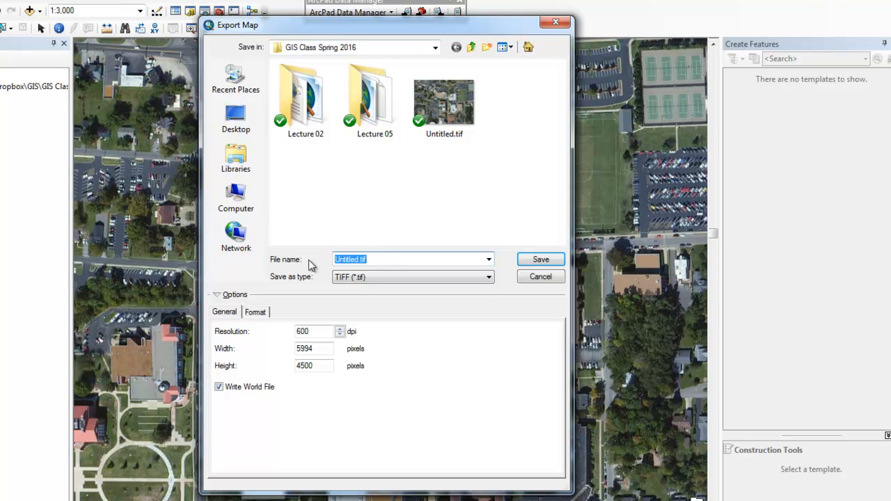
{"action": "type", "text": "Blackburn"}
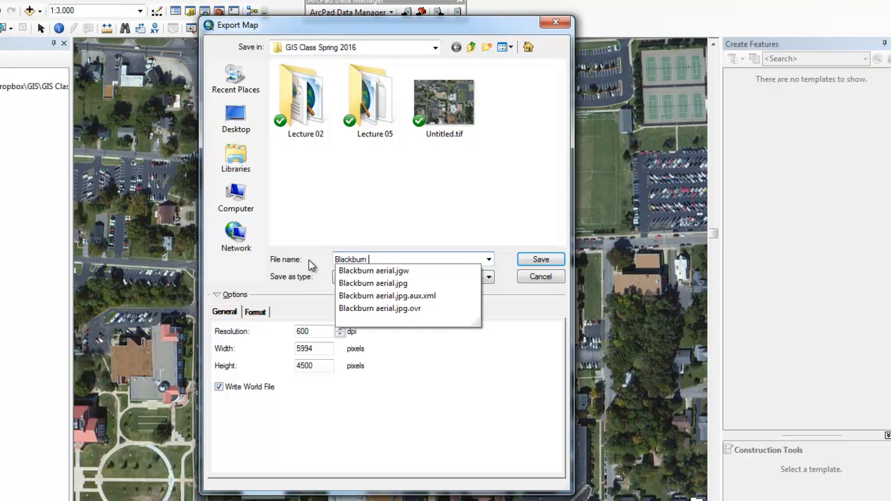
{"action": "type", "text": "ph"}
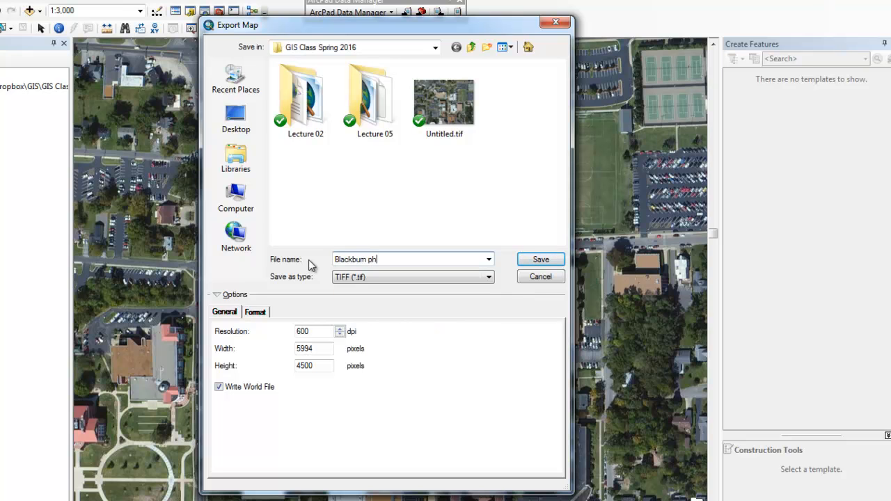
{"action": "type", "text": "oto"}
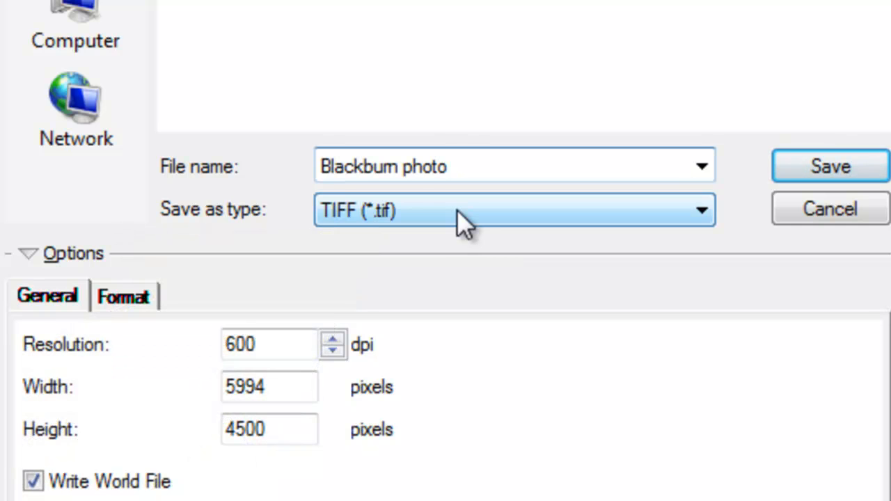
{"action": "mouse_move", "coordinate": [401, 223]}
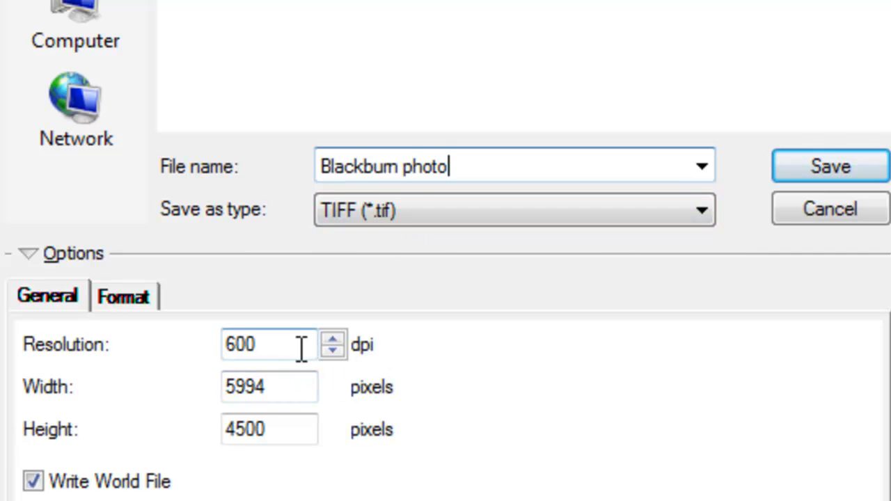
{"action": "mouse_move", "coordinate": [290, 345]}
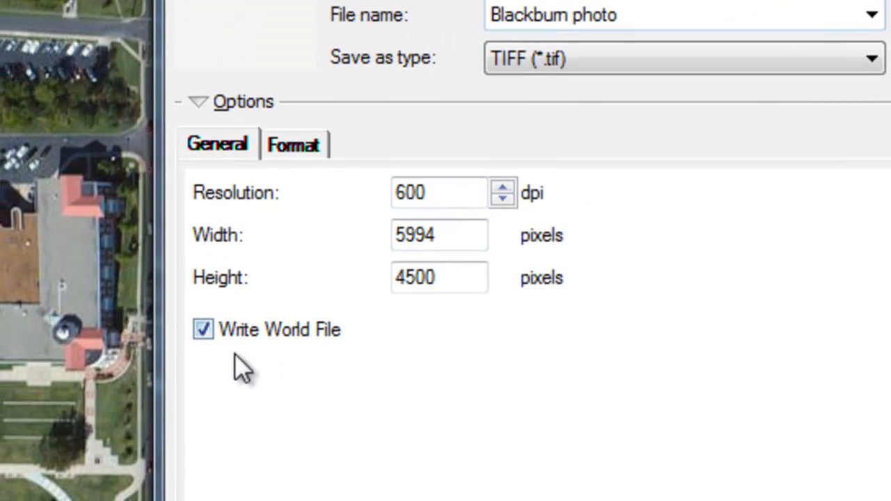
{"action": "mouse_move", "coordinate": [295, 345]}
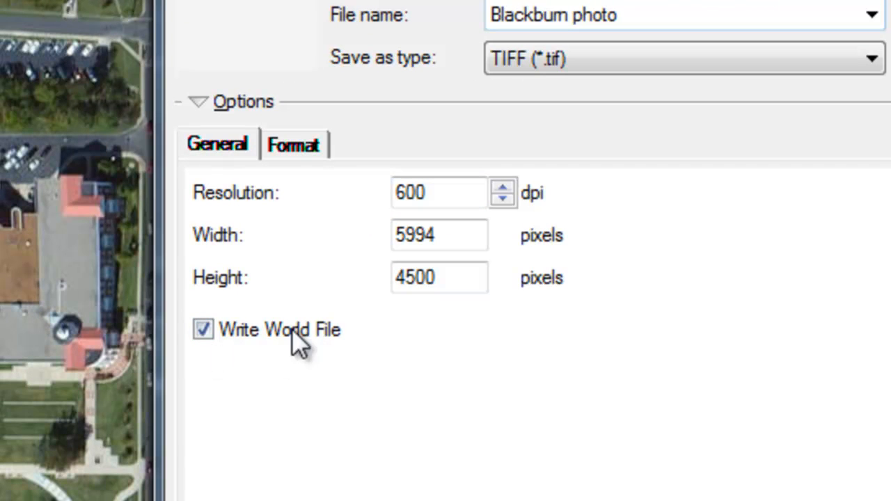
{"action": "mouse_move", "coordinate": [222, 299]}
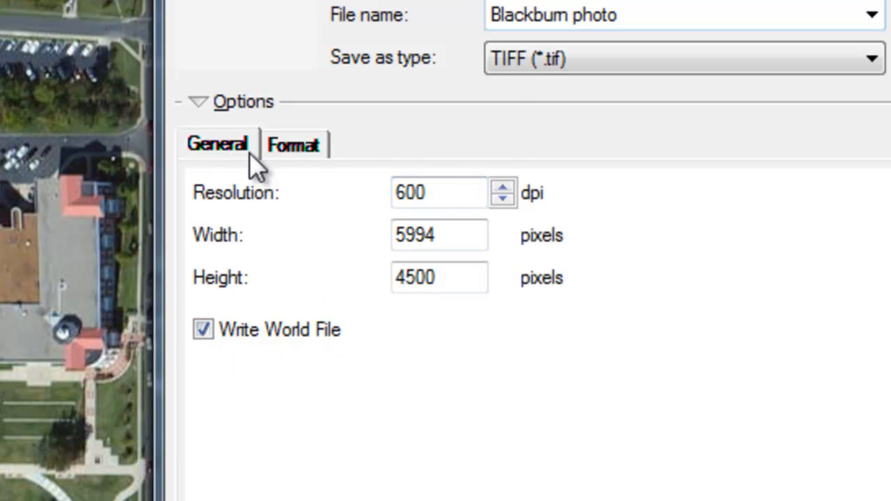
{"action": "left_click", "coordinate": [292, 143]}
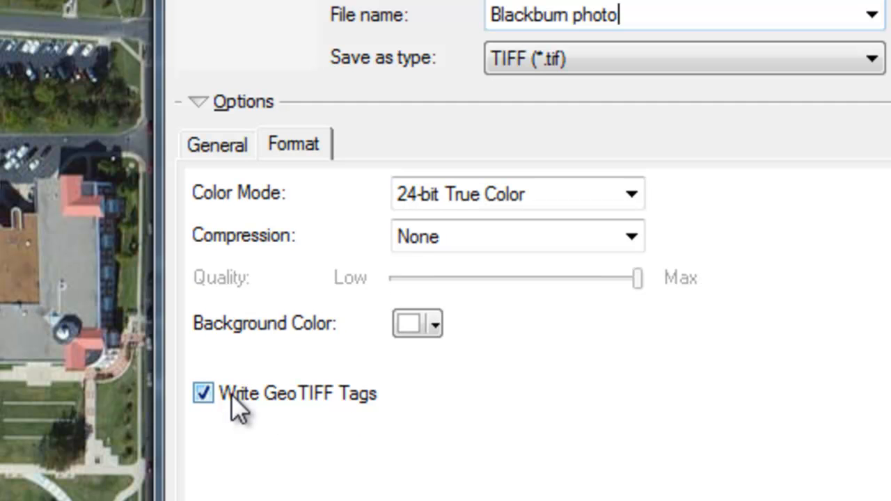
{"action": "mouse_move", "coordinate": [615, 359]}
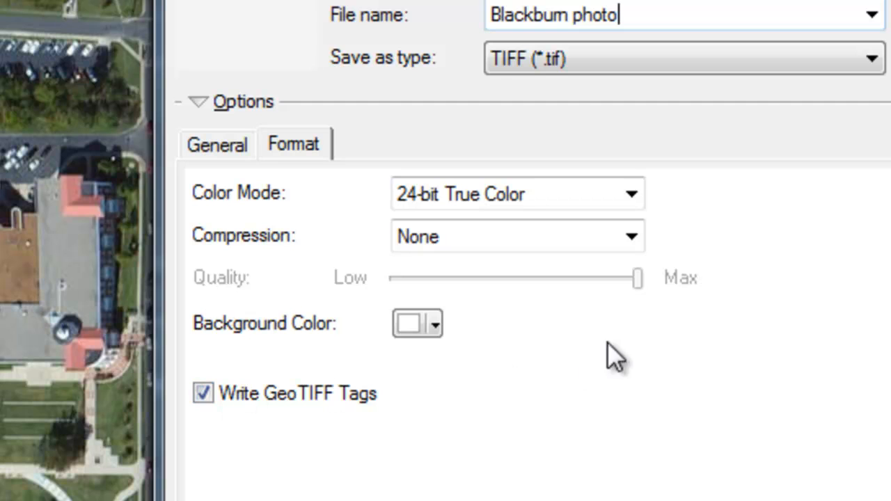
{"action": "mouse_move", "coordinate": [623, 136]}
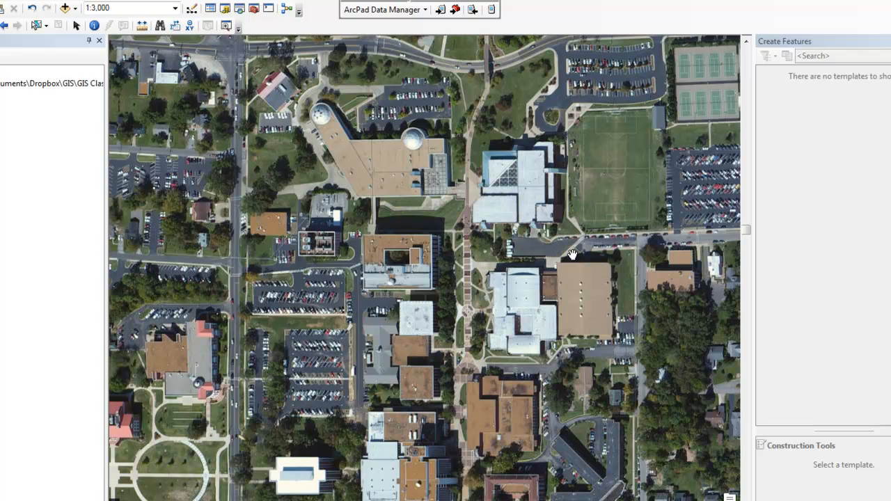
{"action": "mouse_move", "coordinate": [550, 267]}
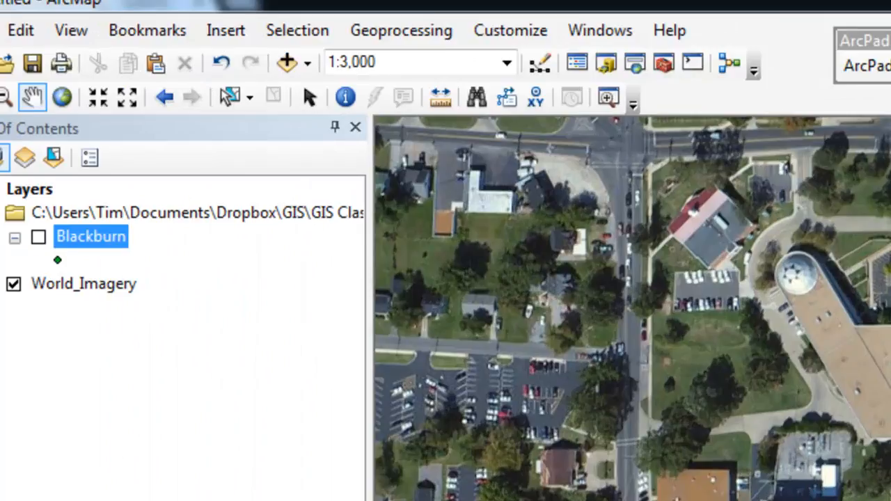
- Remove the World_Imagery layer, leaving the map nearly blank
{"action": "left_click", "coordinate": [6, 63]}
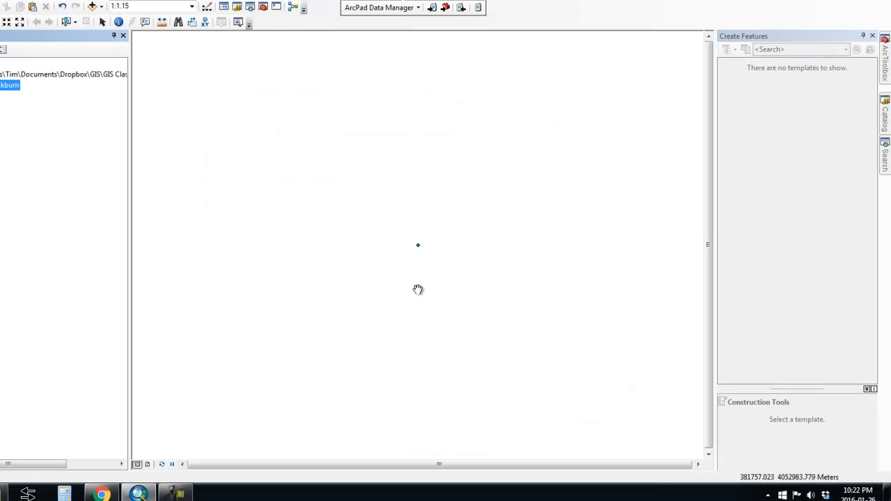
{"action": "mouse_move", "coordinate": [379, 270]}
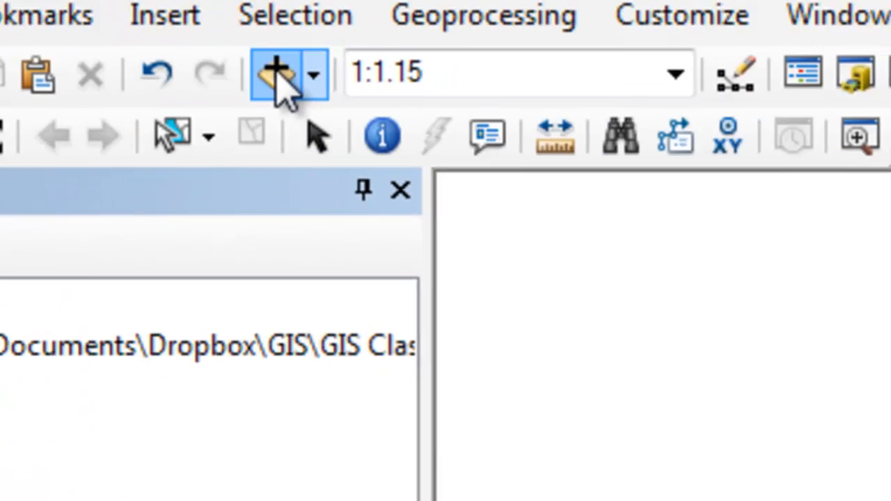
- Choose the exported Blackburn photo.tif in the Add Data dialog
{"action": "left_click", "coordinate": [275, 72]}
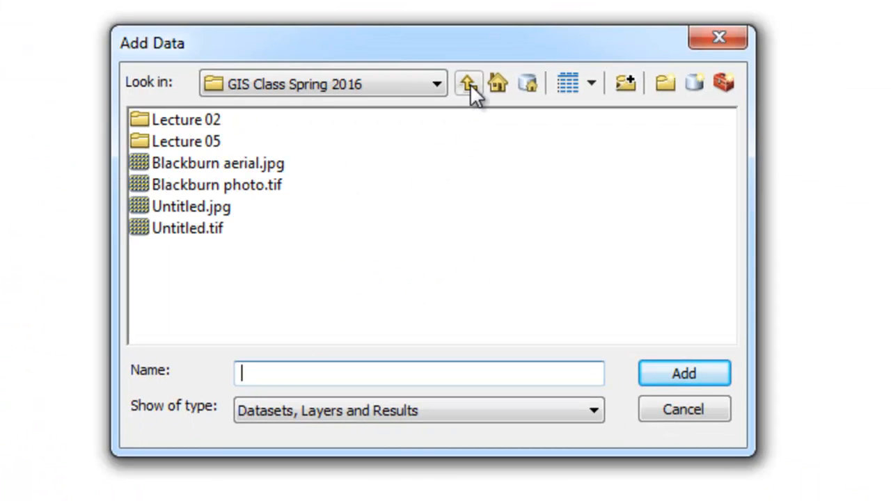
{"action": "left_click", "coordinate": [217, 184]}
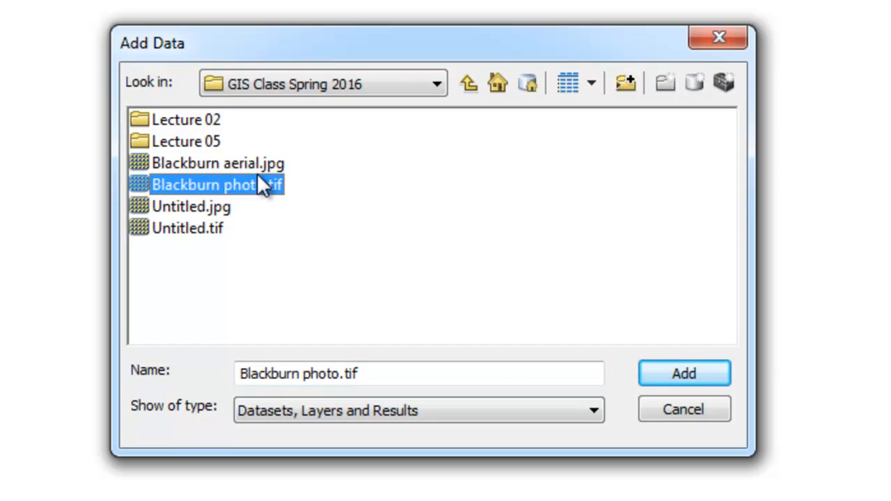
{"action": "mouse_move", "coordinate": [696, 429]}
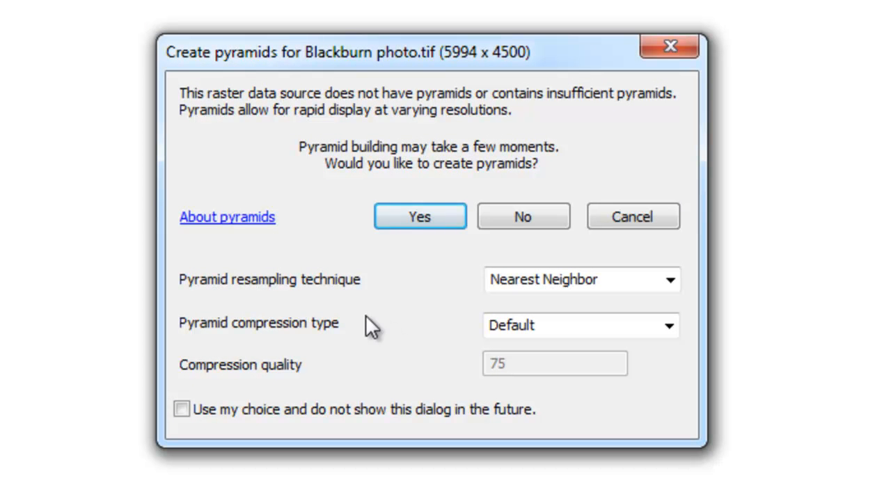
{"action": "mouse_move", "coordinate": [209, 66]}
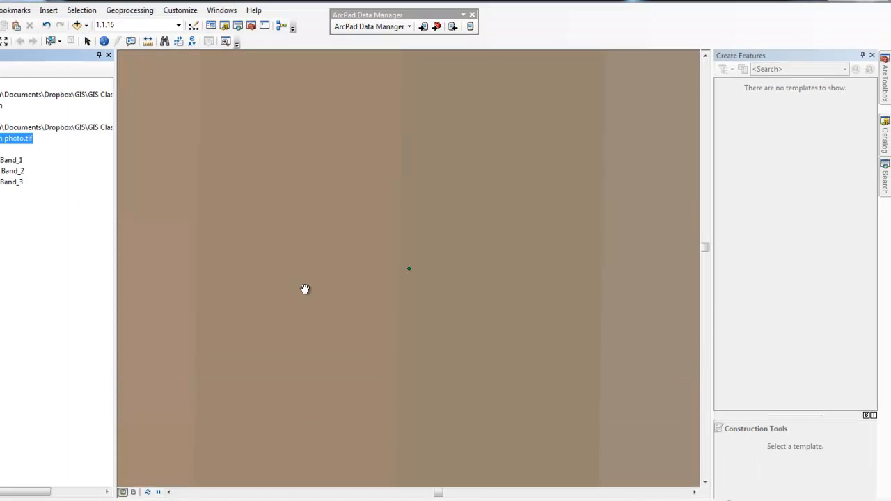
{"action": "mouse_move", "coordinate": [97, 272]}
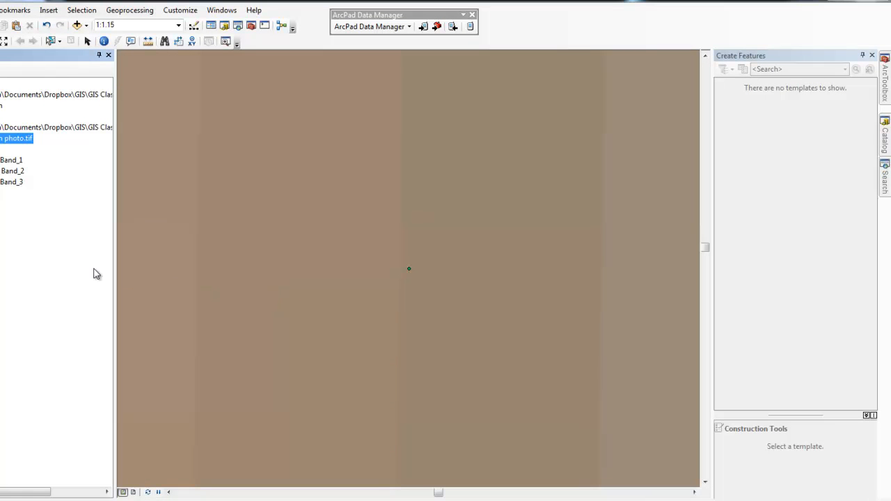
{"action": "mouse_move", "coordinate": [418, 296]}
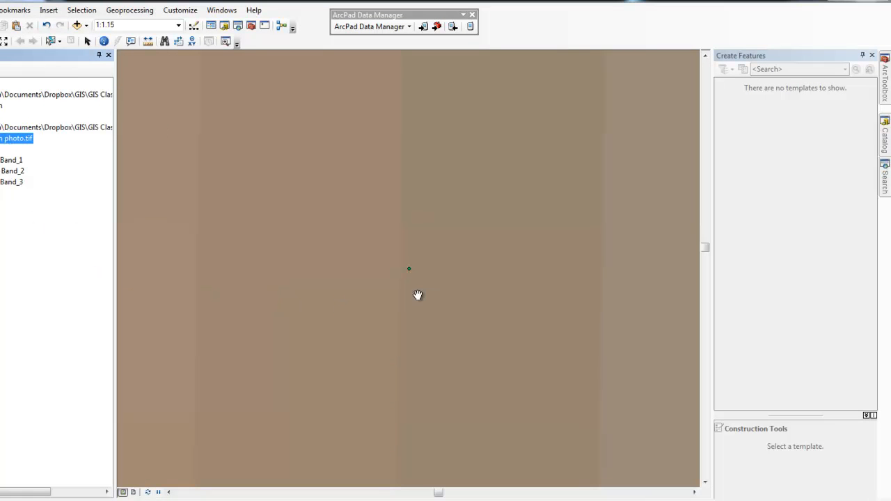
{"action": "mouse_move", "coordinate": [329, 316]}
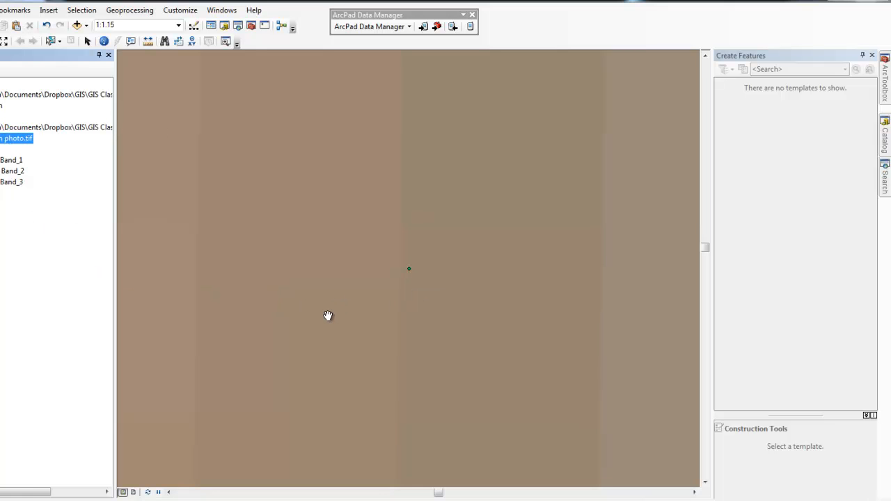
{"action": "mouse_move", "coordinate": [387, 292]}
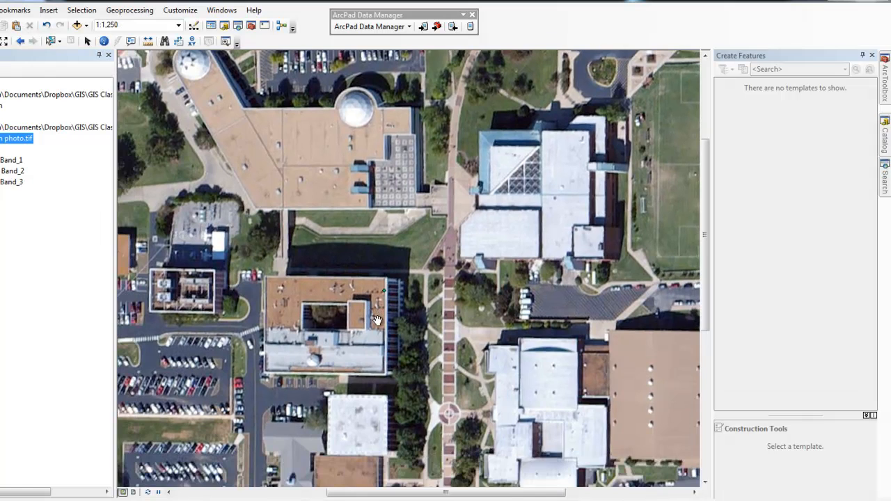
- Zoom out and pan so the whole Blackburn campus aerial is centered in the map
{"action": "scroll", "scroll_direction": "down", "scroll_amount": 3}
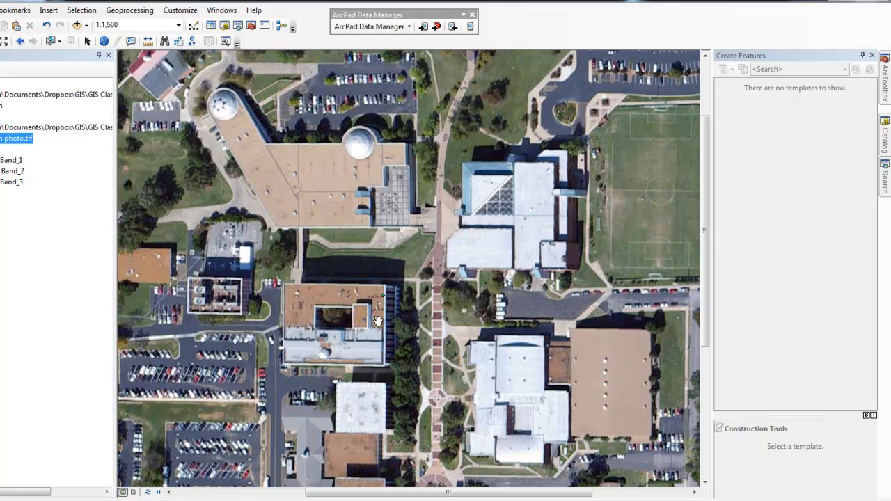
{"action": "mouse_move", "coordinate": [351, 340]}
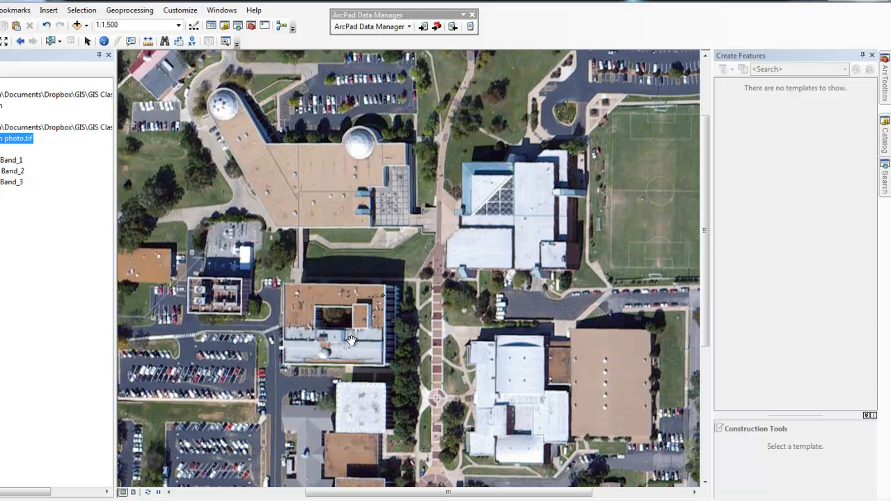
{"action": "mouse_move", "coordinate": [361, 339]}
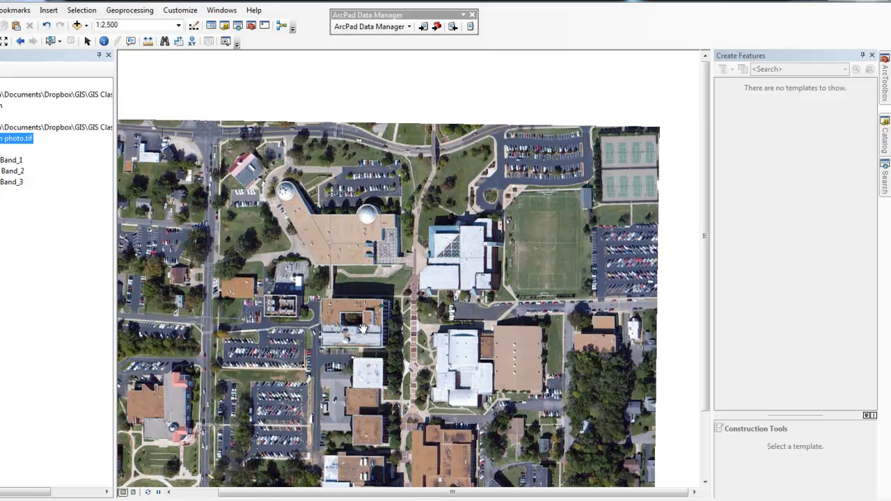
{"action": "left_click_drag", "start_coordinate": [362, 327], "coordinate": [368, 293]}
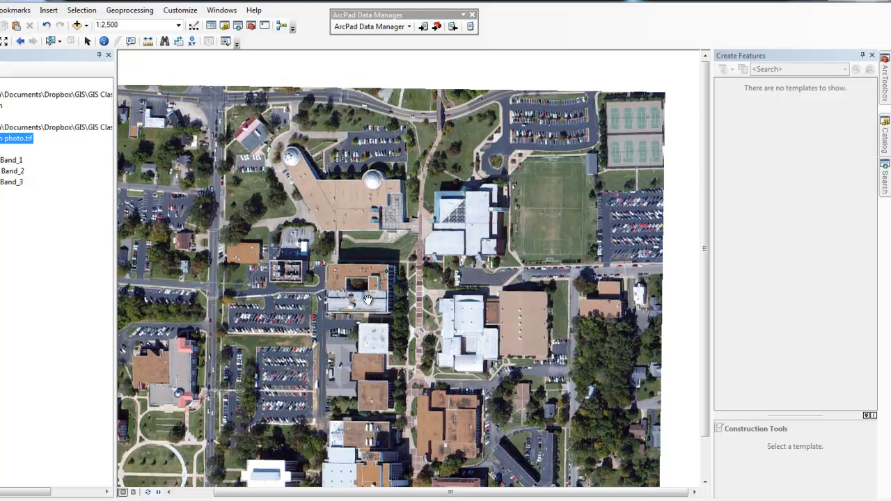
{"action": "mouse_move", "coordinate": [362, 301]}
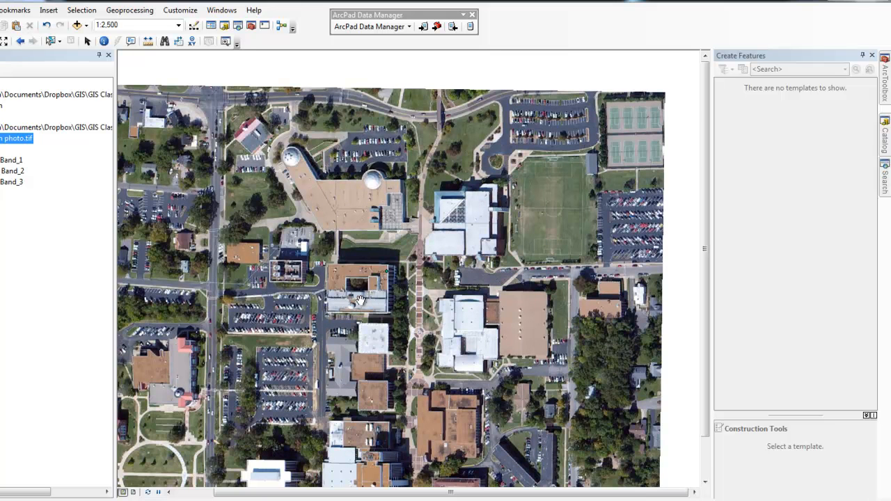
{"action": "mouse_move", "coordinate": [220, 215]}
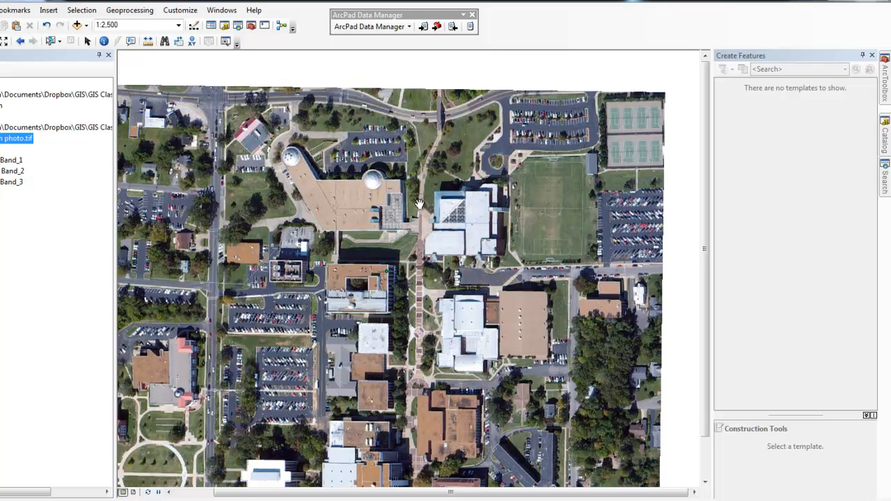
{"action": "mouse_move", "coordinate": [470, 270]}
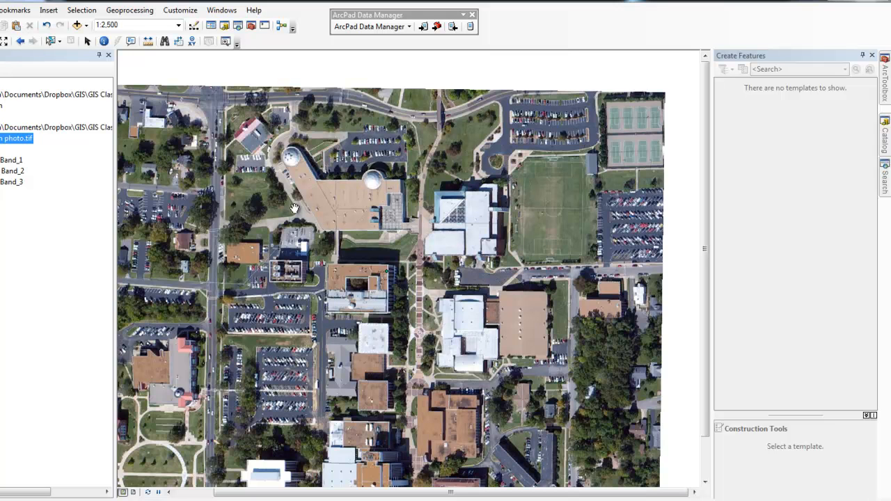
{"action": "mouse_move", "coordinate": [346, 210]}
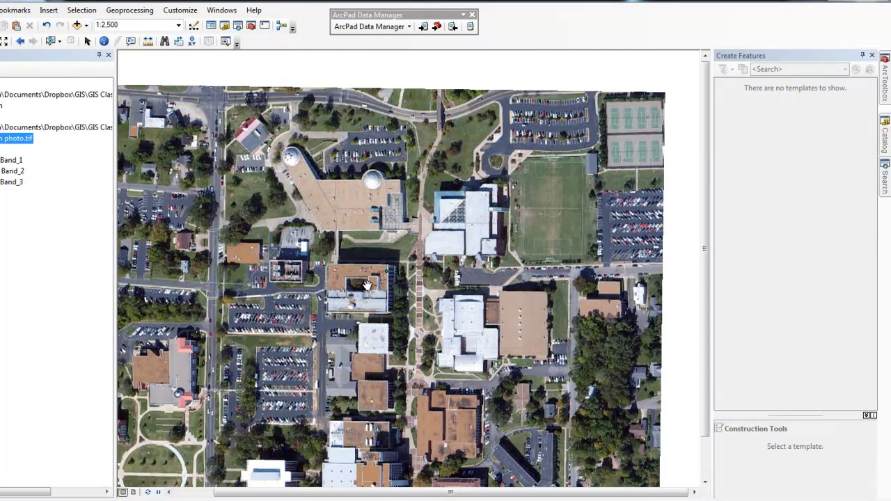
{"action": "mouse_move", "coordinate": [362, 281]}
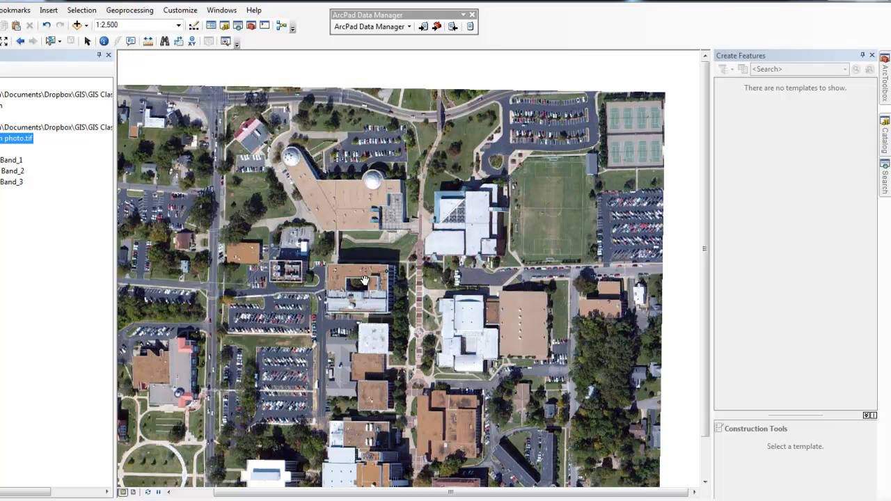
{"action": "mouse_move", "coordinate": [387, 271]}
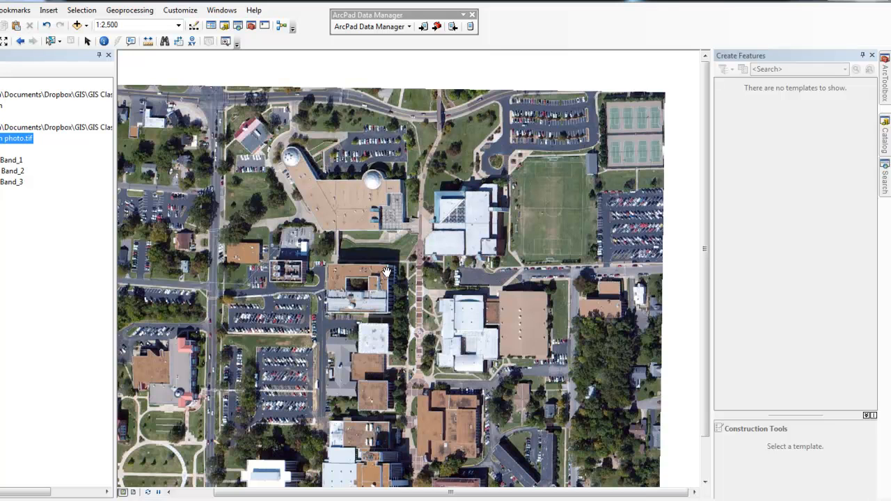